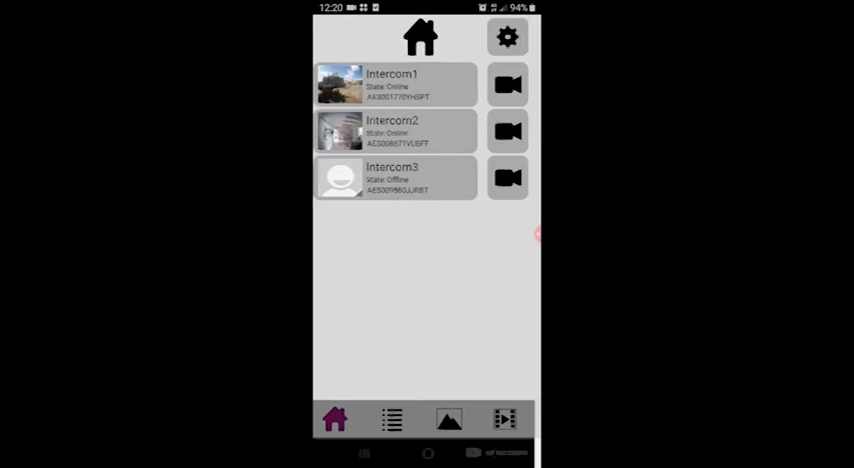
Show the settings list with Intercom1, Intercom2 and Intercom3 each checked
left_click(508, 36)
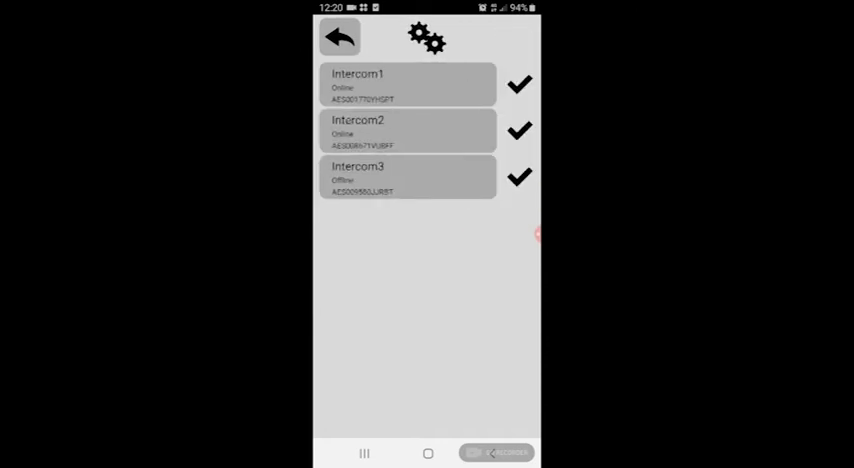
Show Intercom2's settings with configuration mode on and the software update check option
left_click(426, 36)
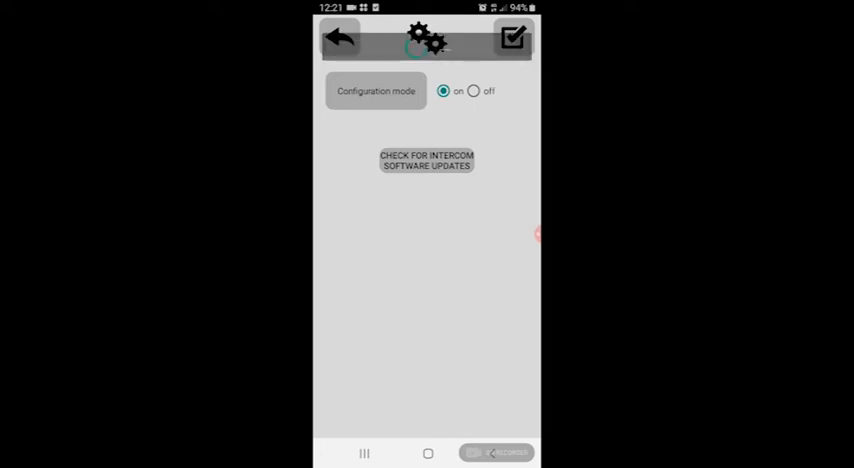
Run the intercom software update check, then go back to the main settings tile menu
left_click(426, 160)
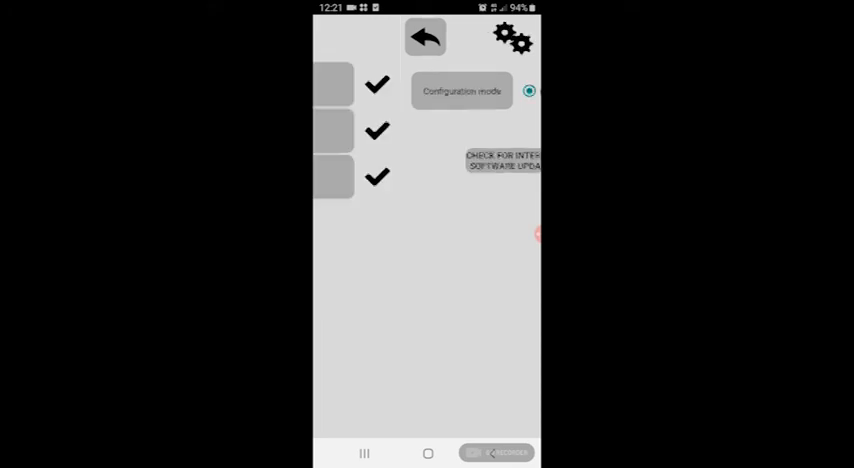
left_click(424, 36)
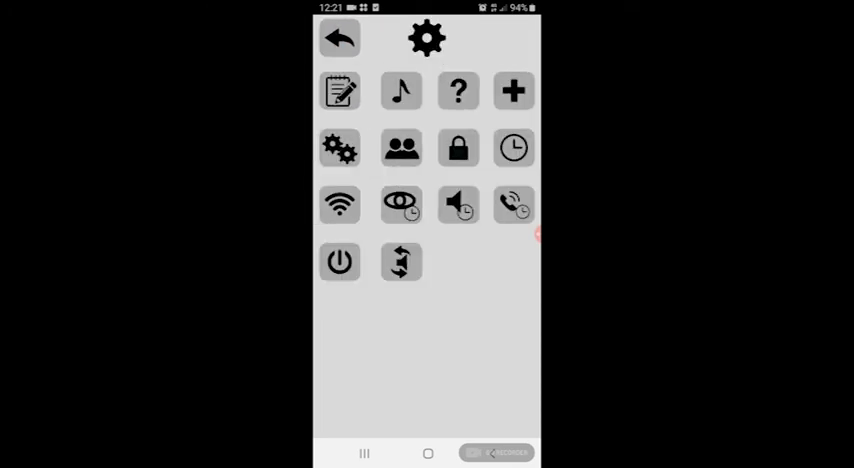